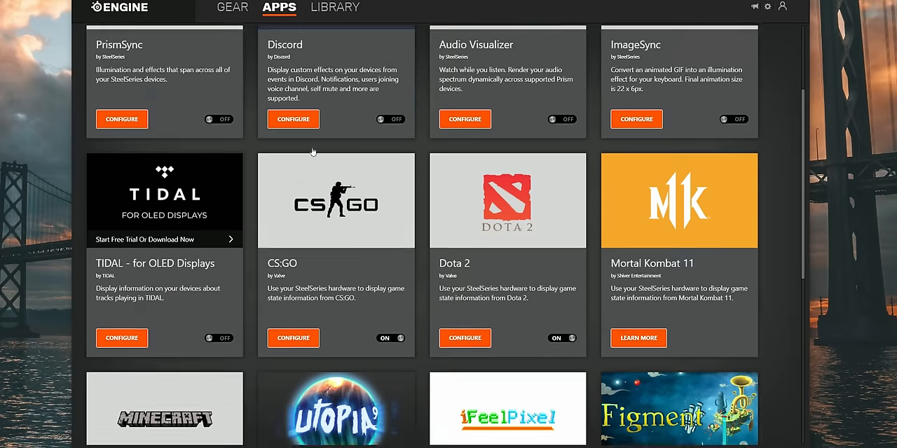
Show CS:GO GameSense's keyboard screen events: round over, round kills and round start
left_click(293, 337)
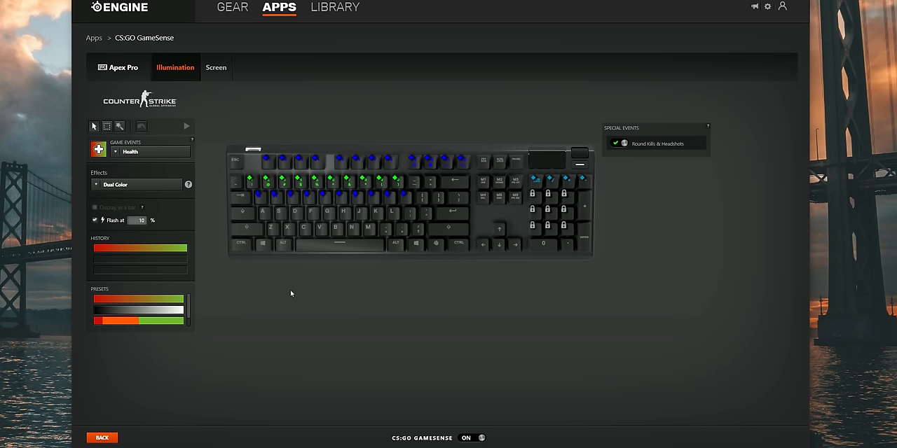
mouse_move(463, 144)
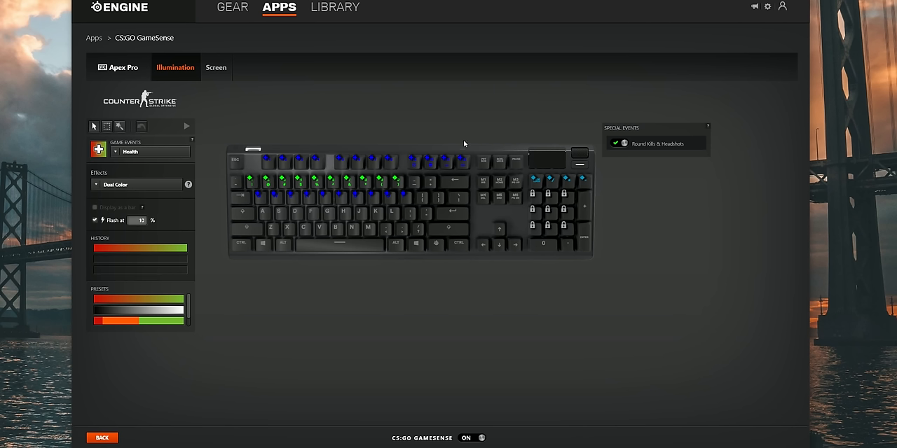
left_click(216, 67)
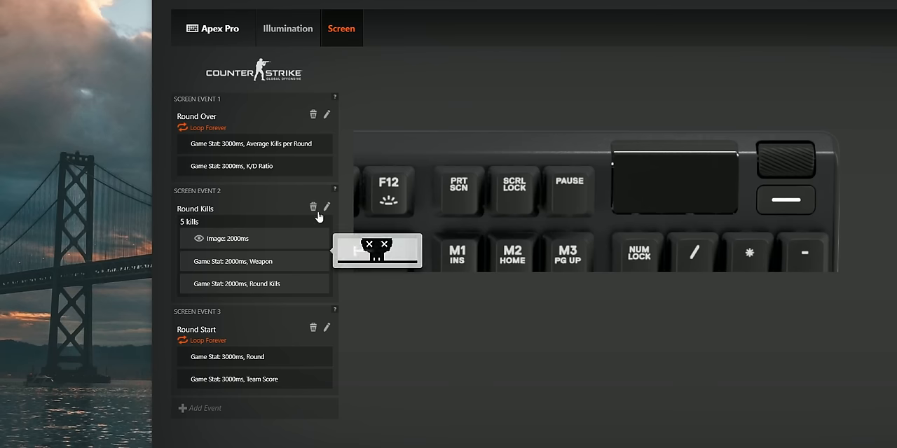
Edit the Round Kills screen event and view its game events like Dead, Health, Headshots
left_click(326, 207)
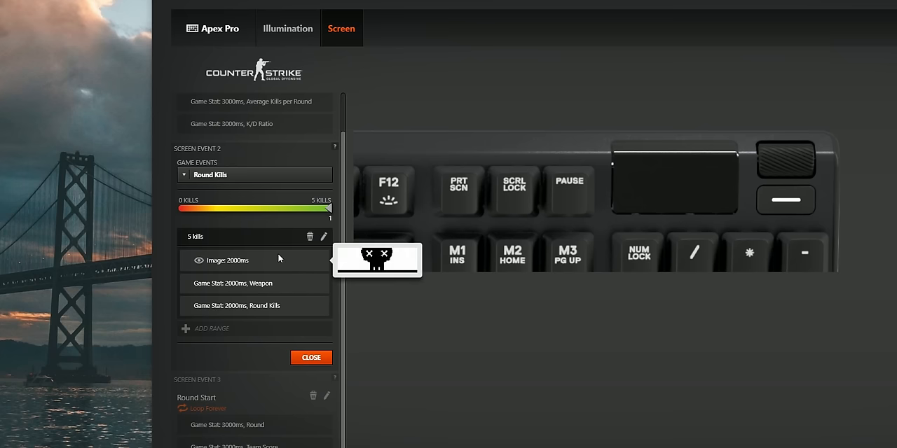
left_click(255, 174)
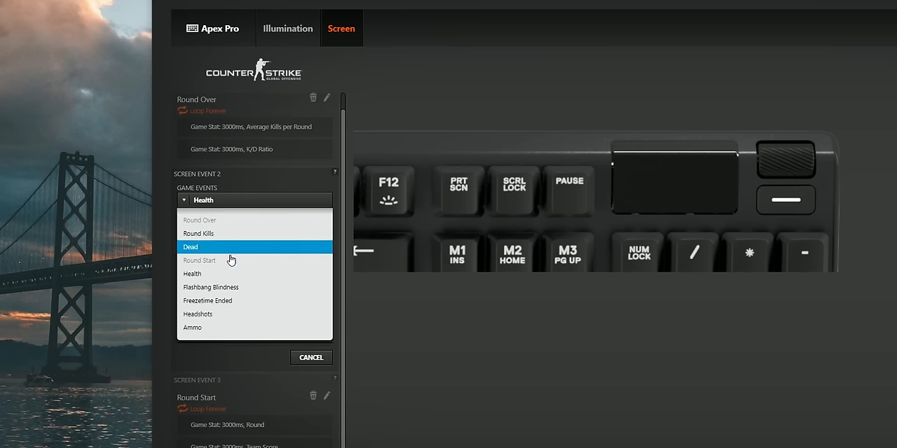
mouse_move(263, 301)
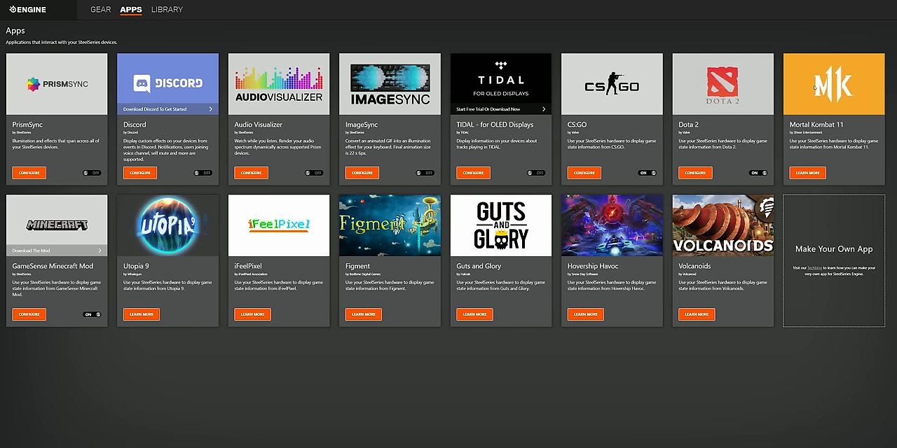
mouse_move(56, 225)
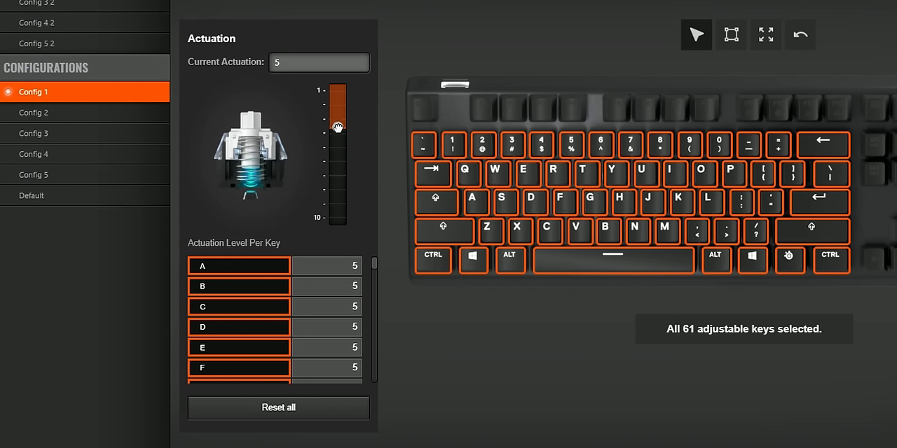
Drag the actuation slider for all 61 Config 1 keys to level 7
left_click_drag(338, 128, 338, 103)
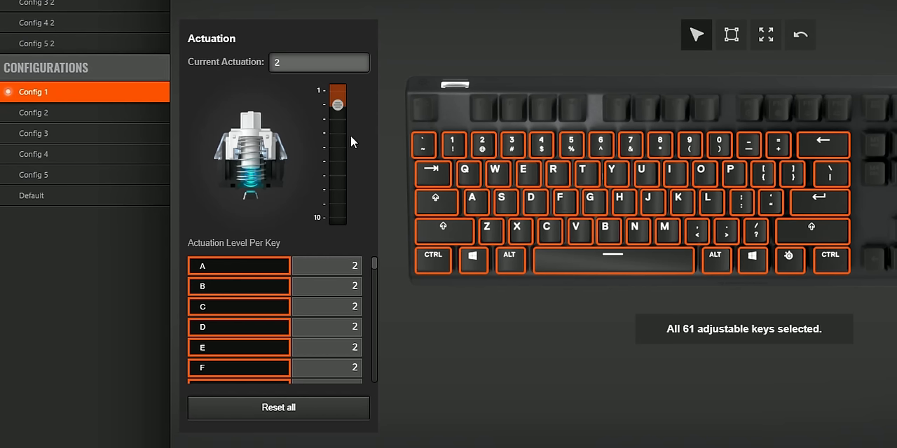
left_click_drag(337, 103, 337, 173)
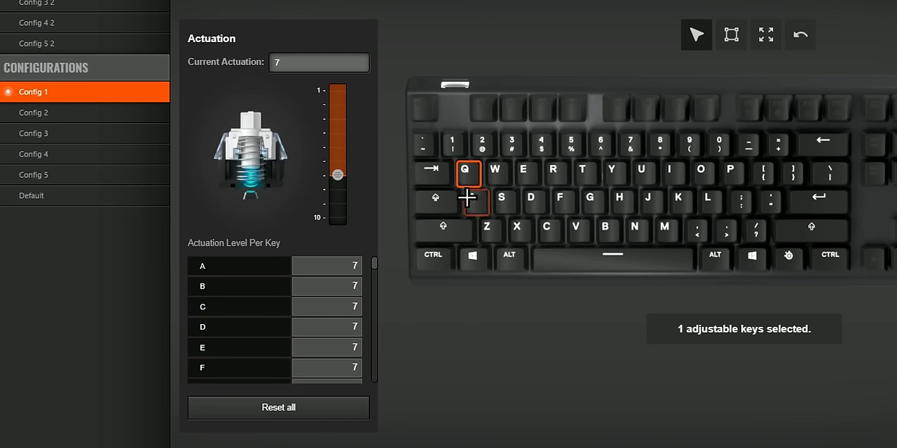
Set A and D to 3, E to 5, and T–U, G–J, Z–V to 9
left_click(527, 173)
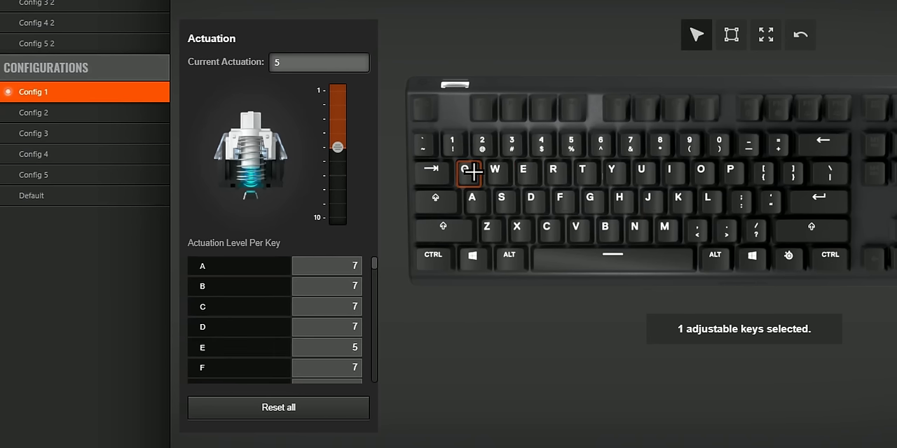
left_click(475, 201)
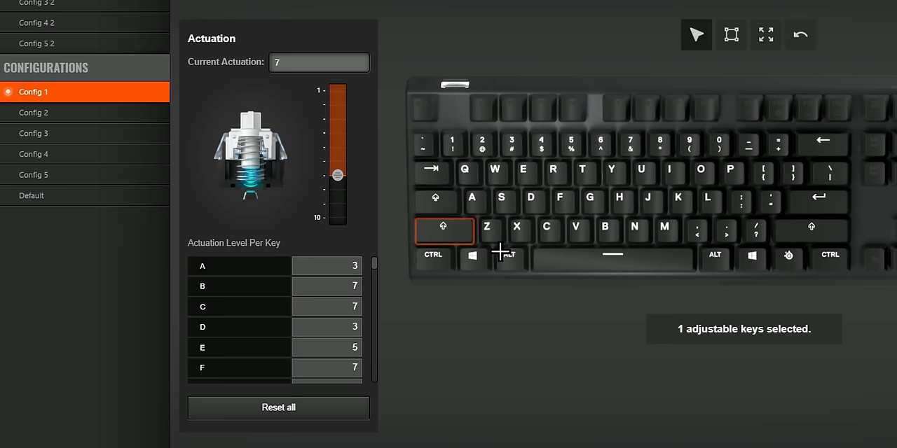
left_click(611, 254)
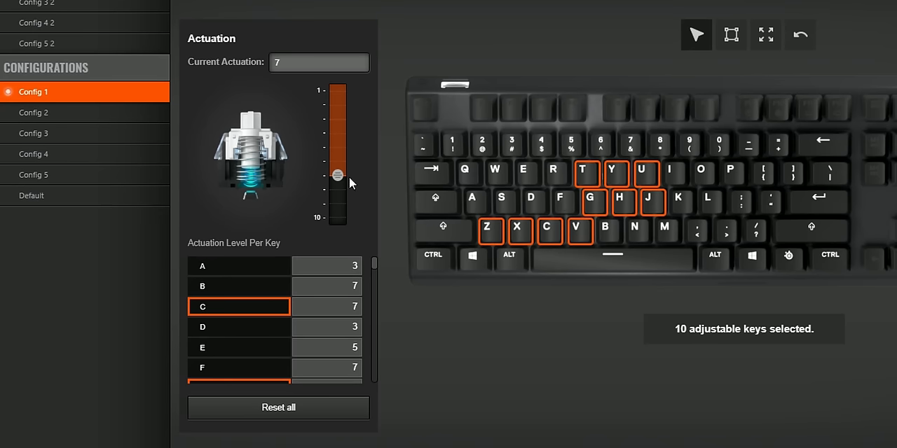
left_click_drag(339, 173, 336, 203)
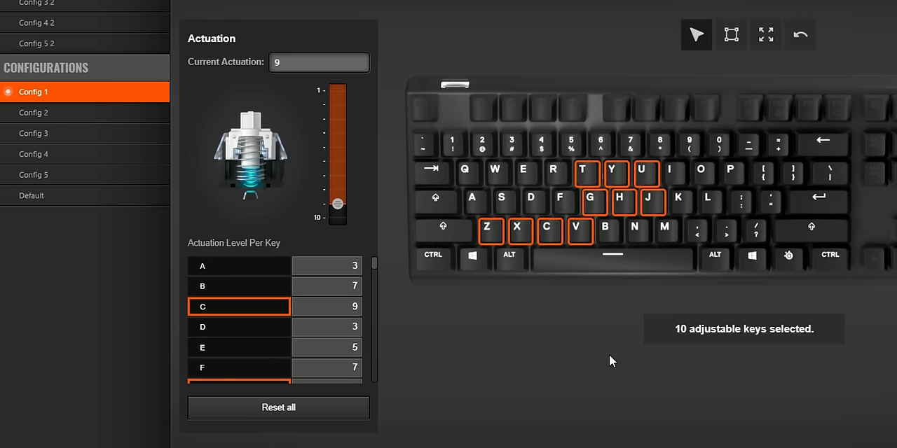